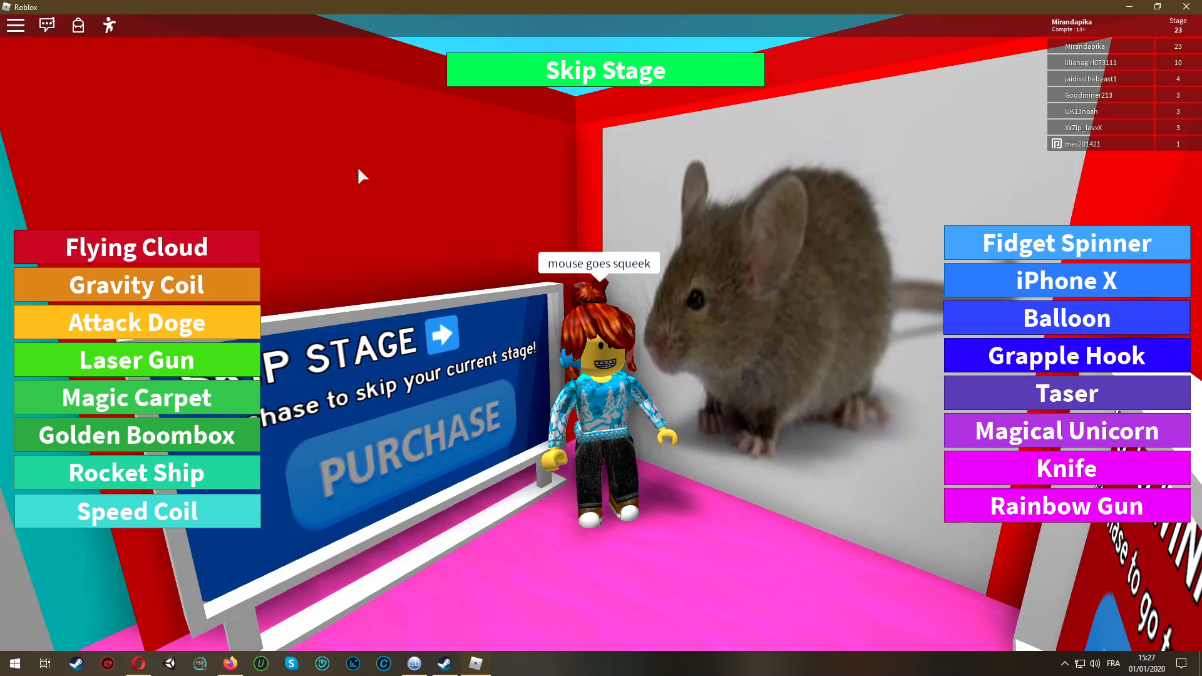
# Step: Move the avatar into the cow room and chat "cow goes moo" at stage 1
pyautogui.click(604, 70)
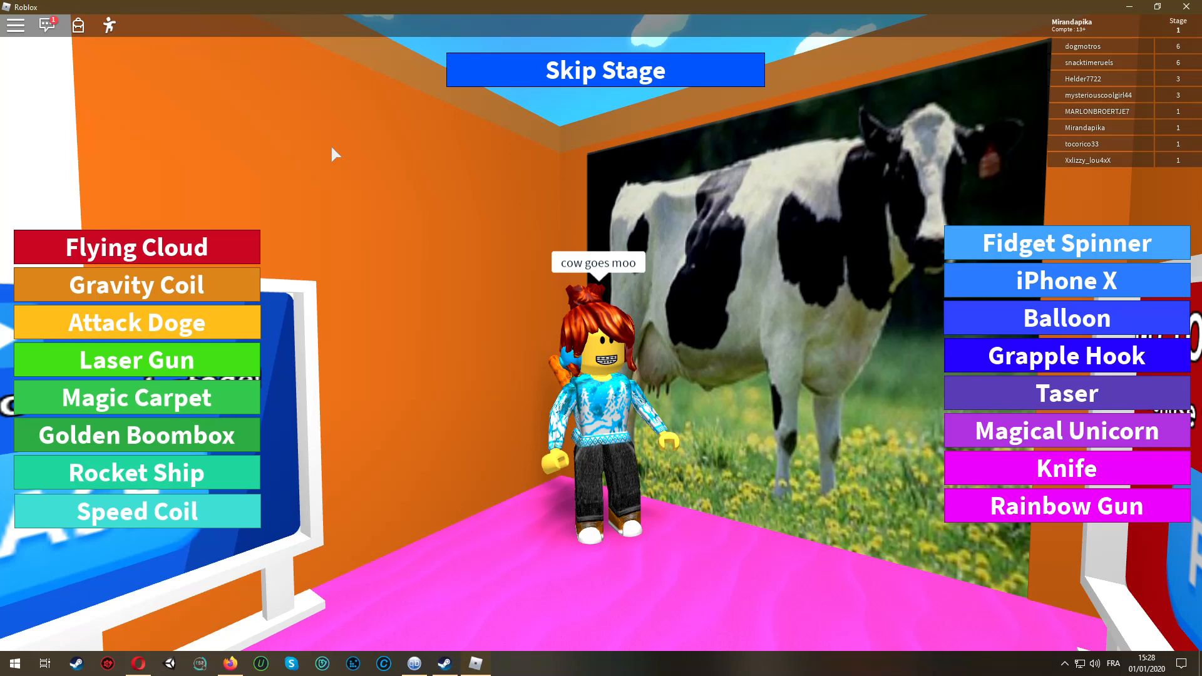